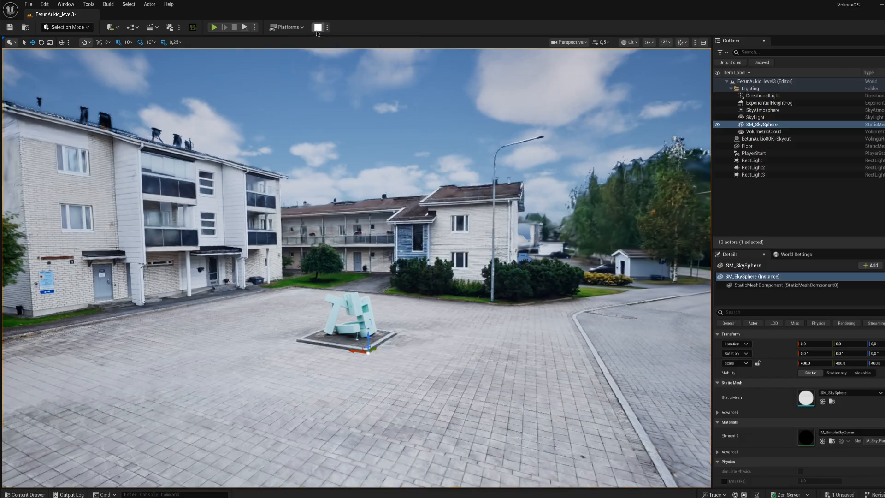
Create a new Basic level with default sky, lights and floor, then launch Volinga.
left_click(318, 27)
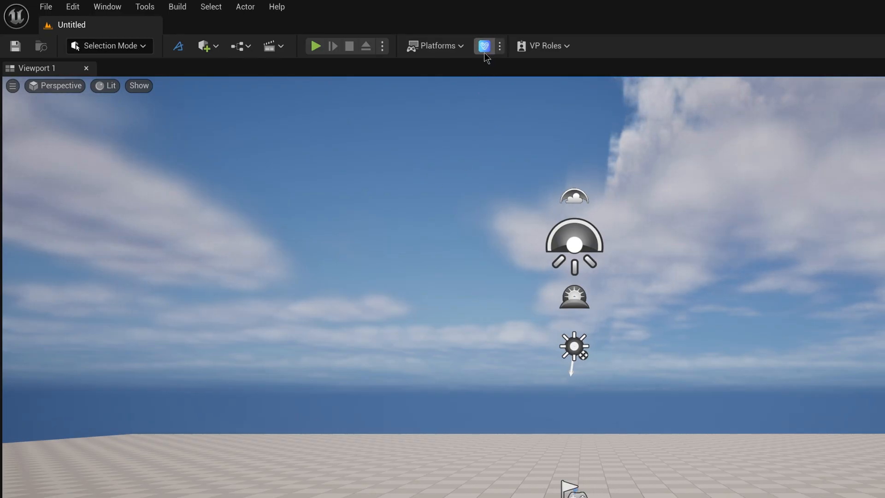
left_click(499, 45)
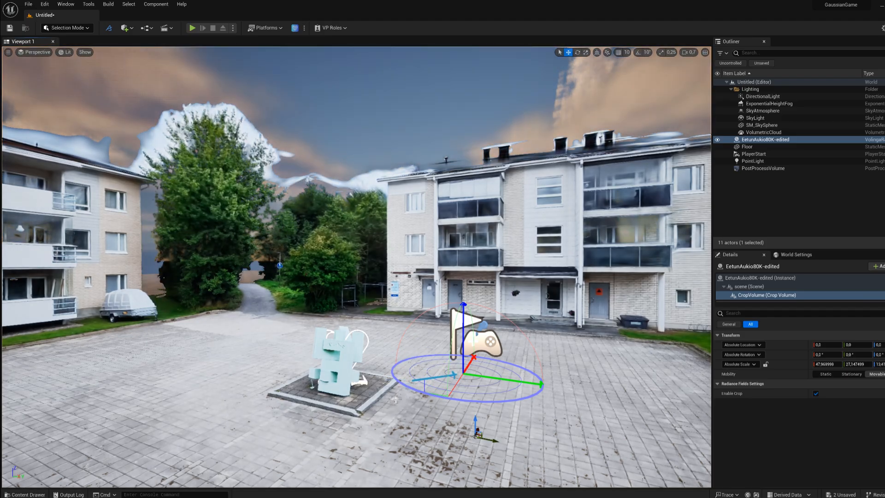
Enable Crop on the EetunAukio80K-edited splat's CropVolume component and scale it.
left_click(192, 28)
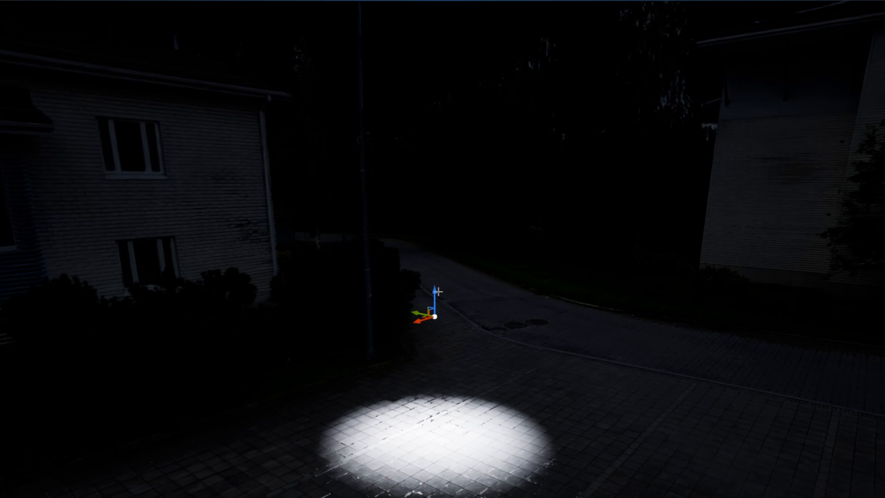